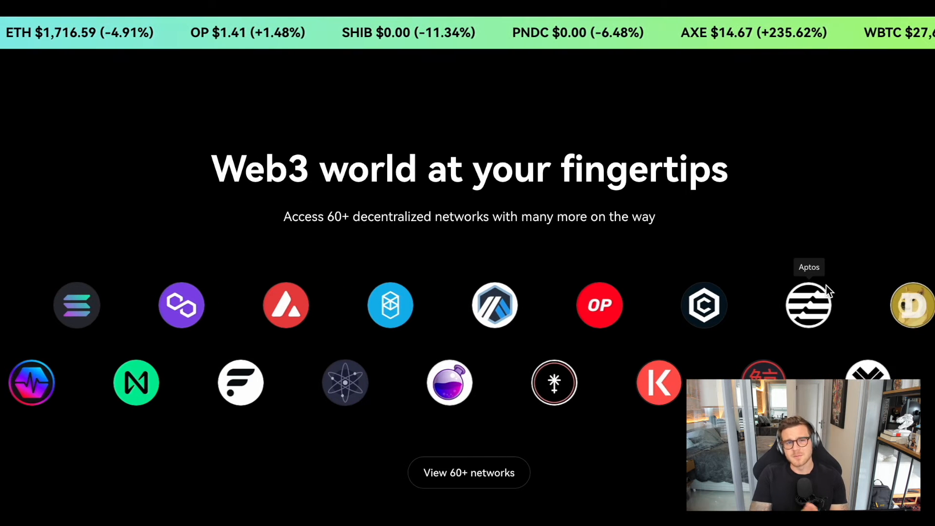
pyautogui.moveTo(822, 247)
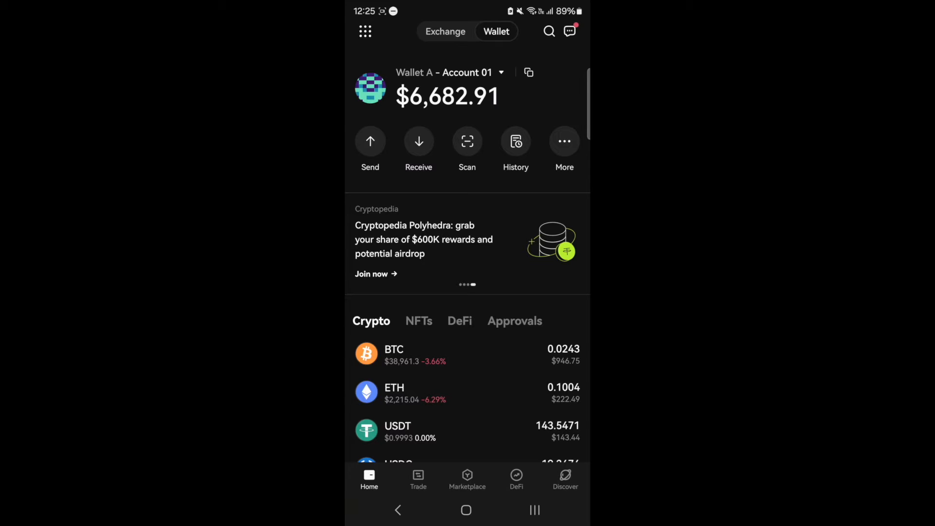
# - Choose USDC on Arbitrum as source and fill the full 19.267665 USDC balance for Optimism
pyautogui.click(418, 478)
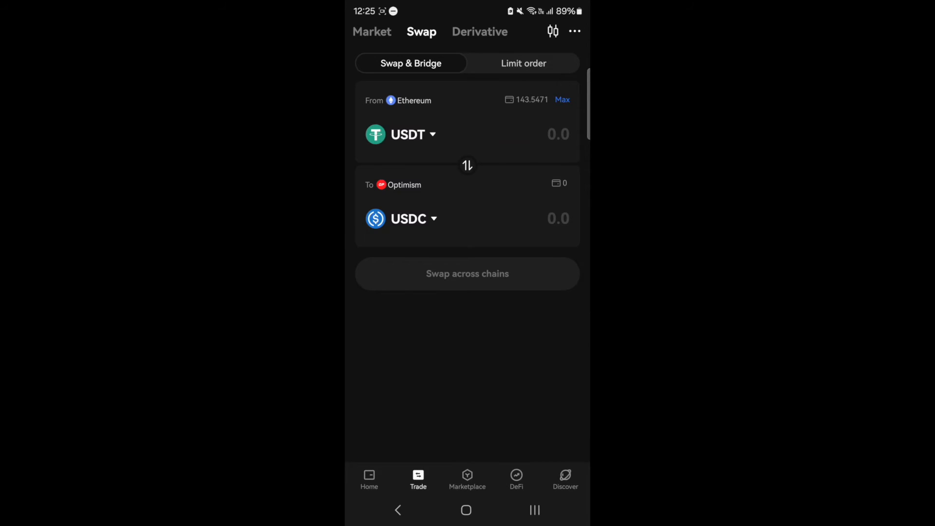
pyautogui.click(407, 135)
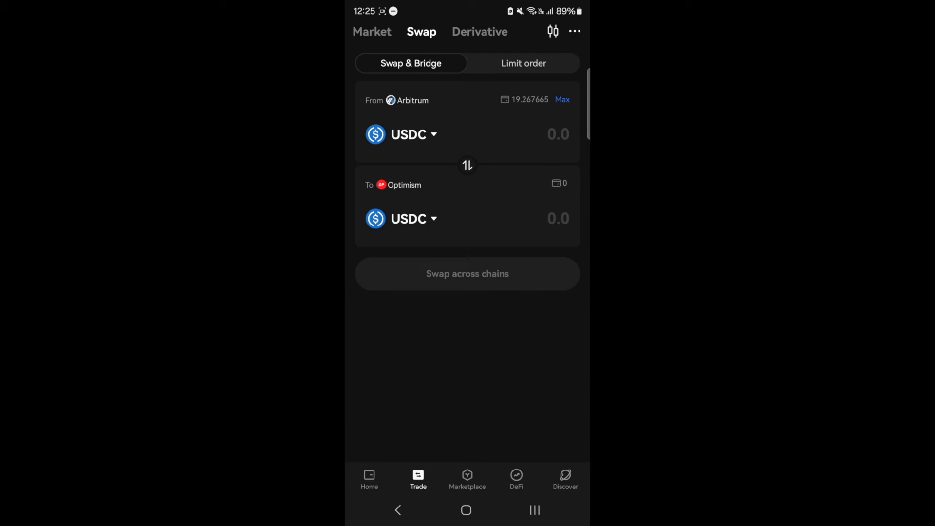
pyautogui.click(561, 99)
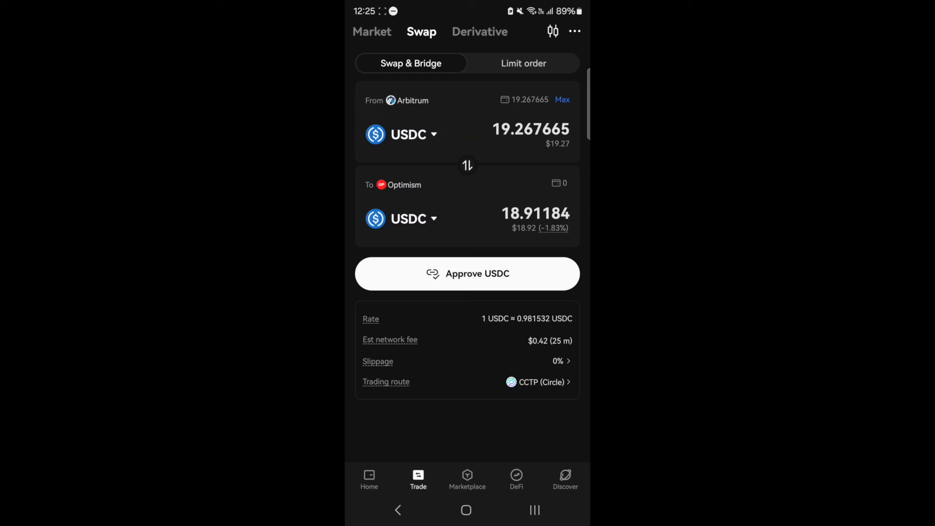
# - Approve USDC spending and start the cross-chain swap for about 18.98 USDC
pyautogui.click(385, 382)
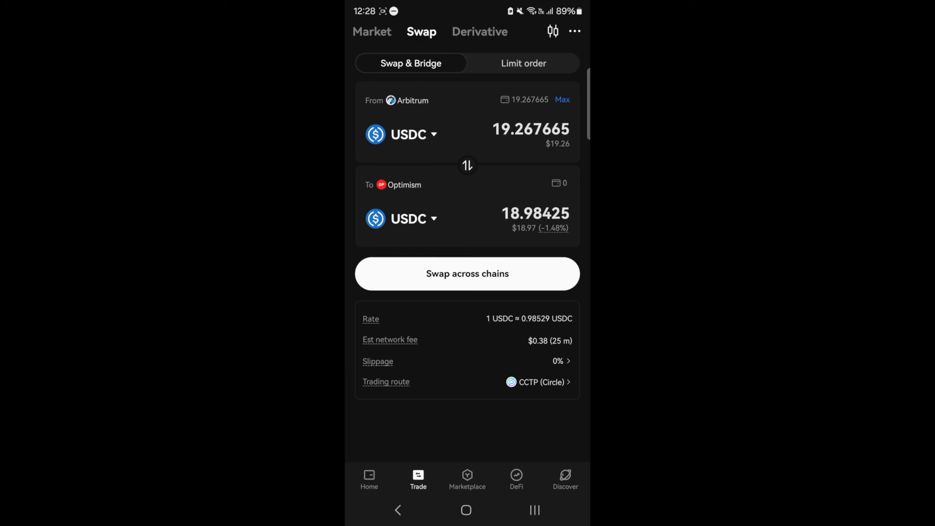
pyautogui.click(466, 273)
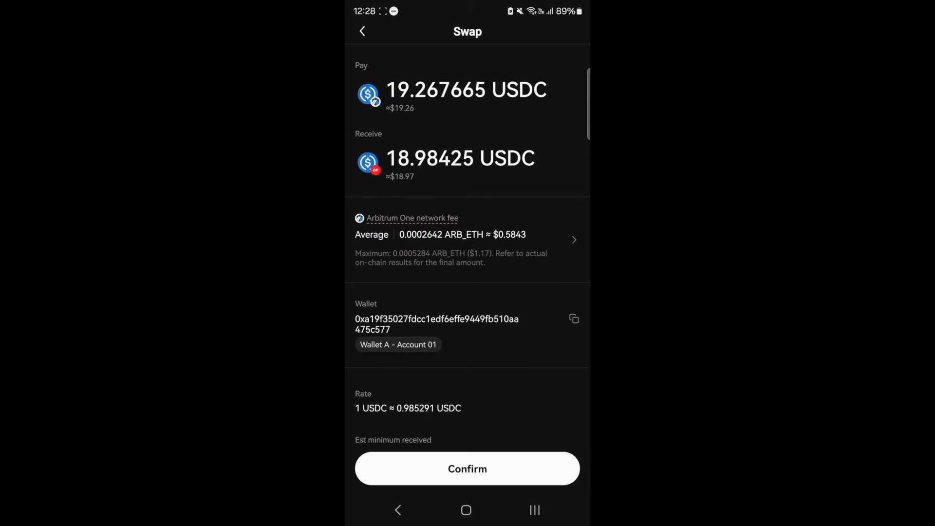
# - Confirm the USDC bridge transaction and move to the Discover page
pyautogui.click(466, 468)
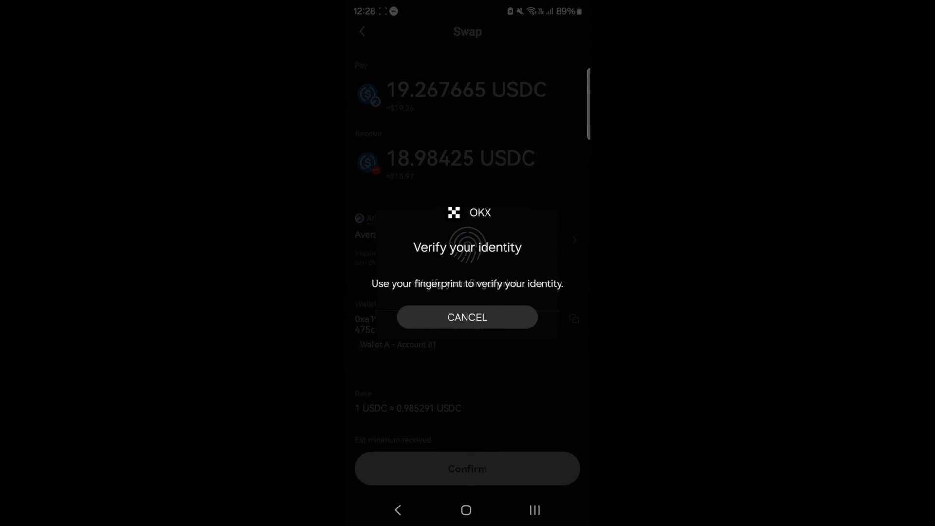
pyautogui.click(467, 317)
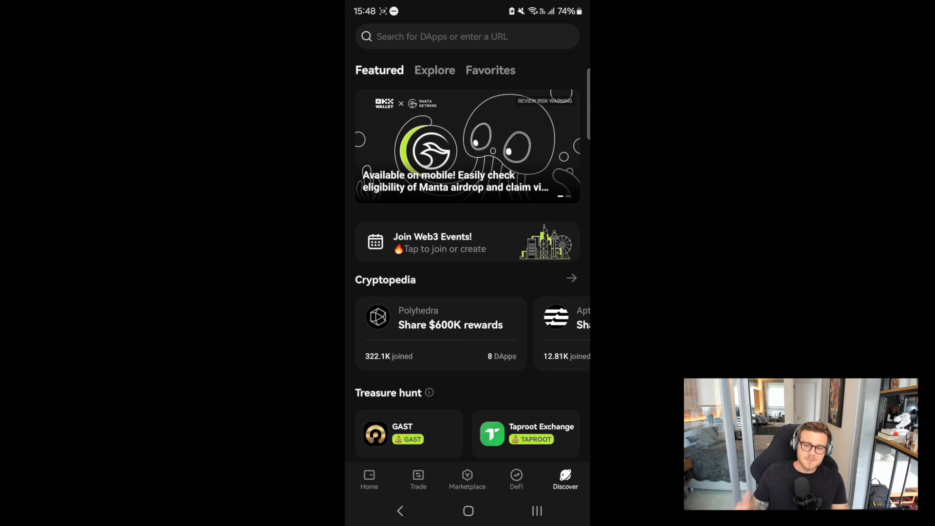
# - List the Cryptopedia campaigns and scroll to the CCTP (Circle) Season 12 card
pyautogui.click(570, 278)
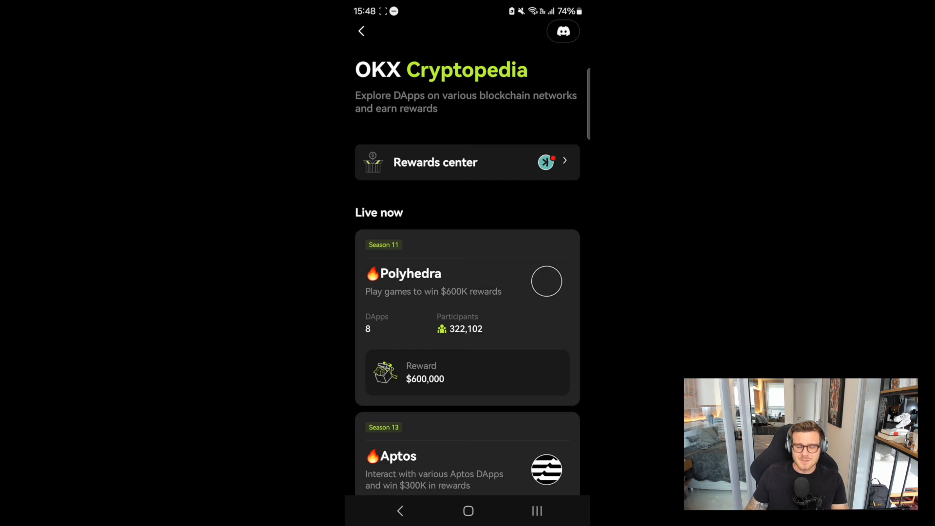
pyautogui.scroll(-3)
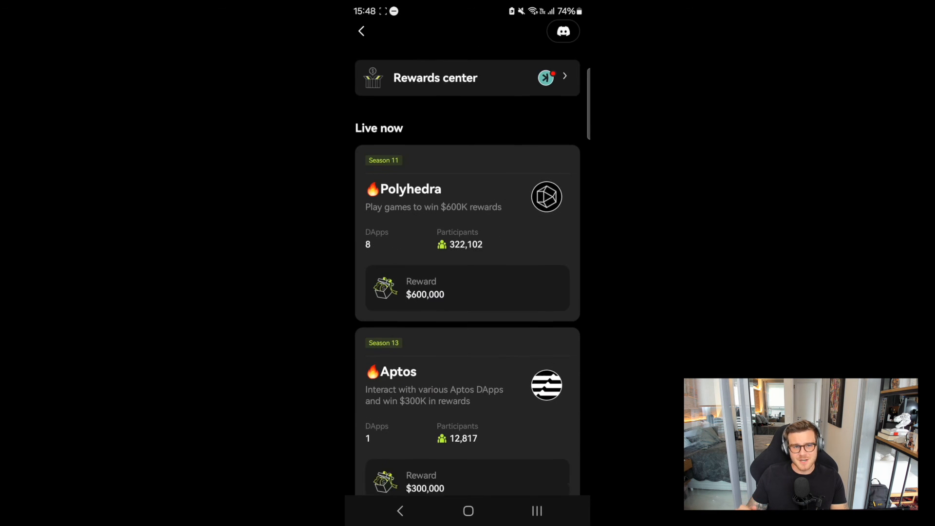
pyautogui.scroll(-3)
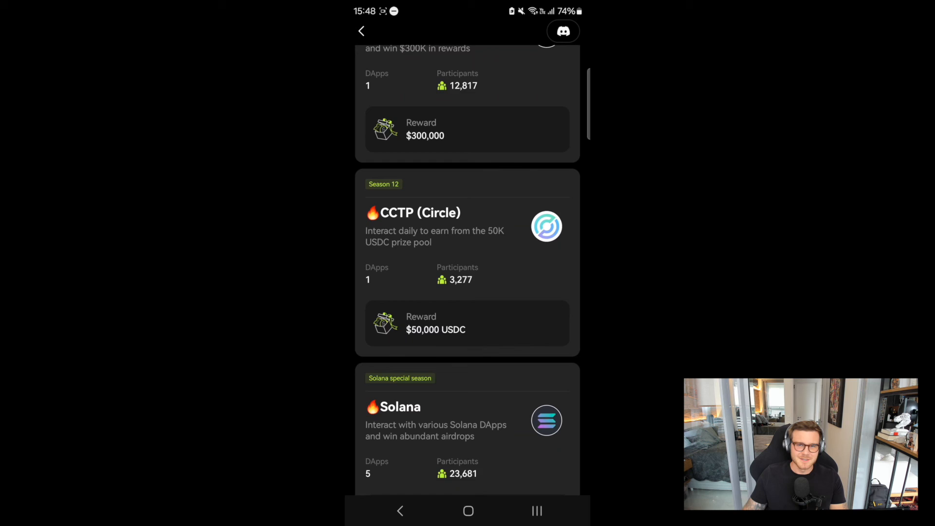